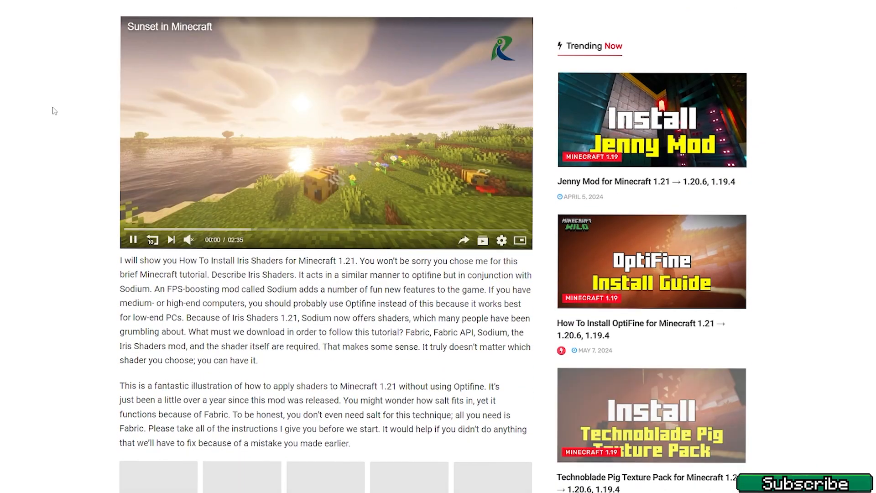
- Scroll the Iris Shaders 1.21 article down to its Downloads links section
scroll(down, 3)
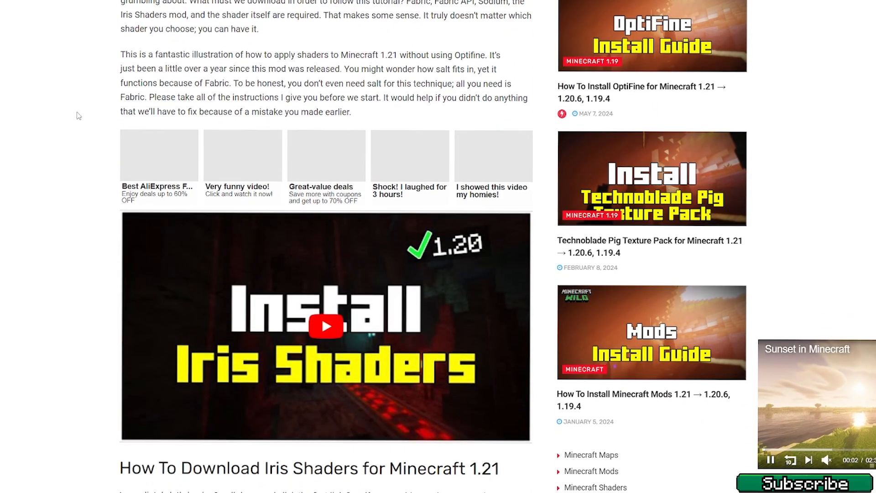
scroll(down, 3)
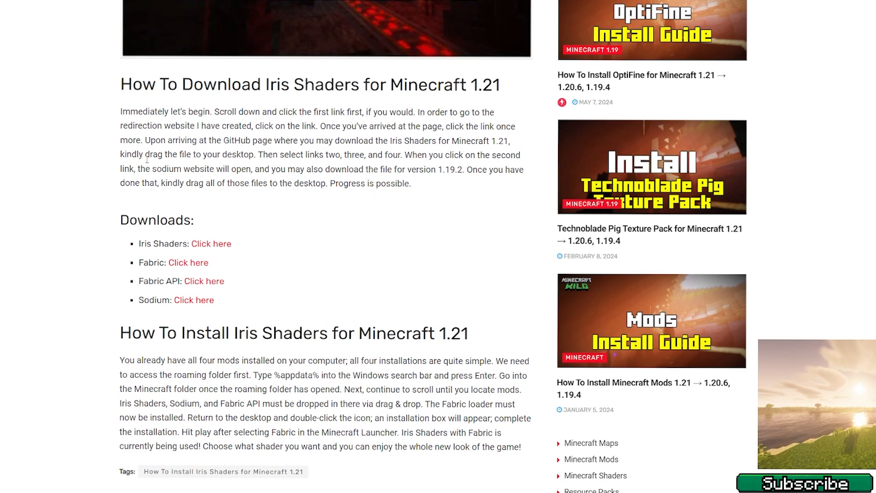
mouse_move(200, 221)
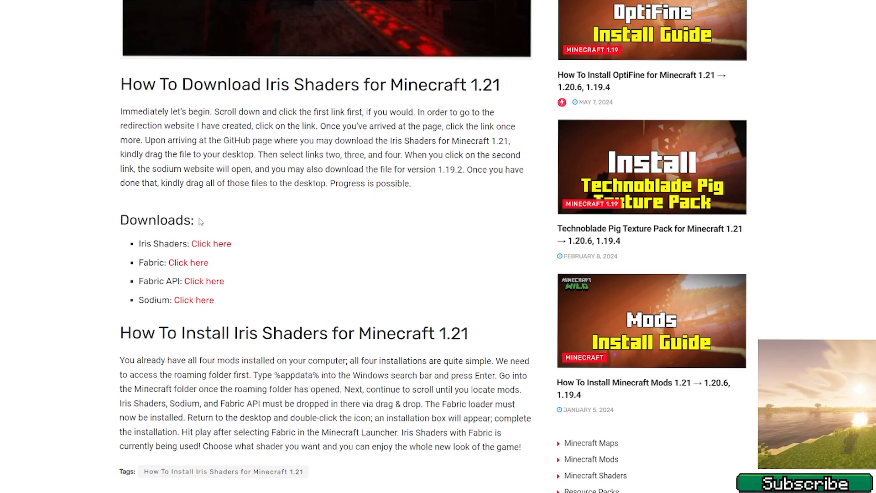
mouse_move(181, 215)
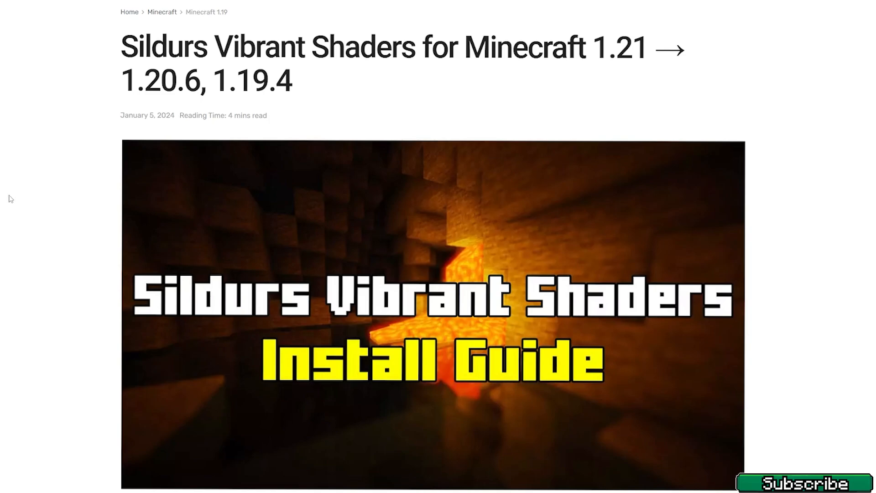
- Scroll the Sildurs Vibrant Shaders 1.21 page down to its Download section
scroll(down, 3)
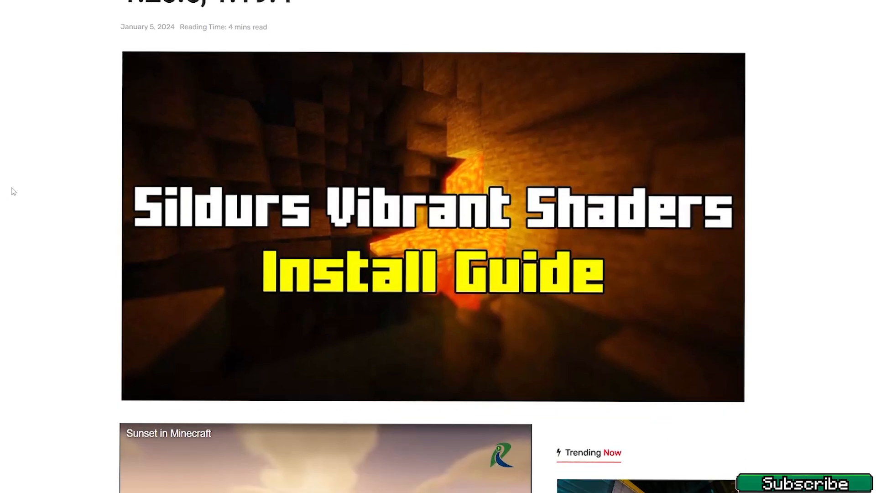
scroll(down, 3)
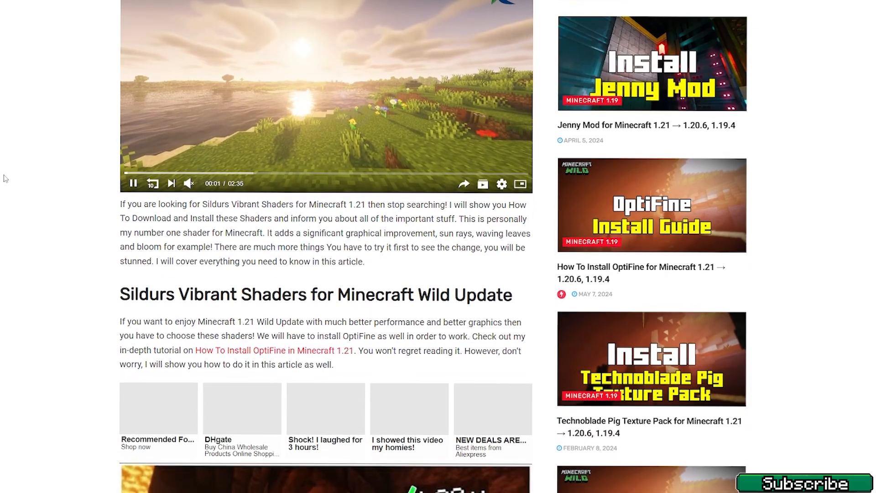
scroll(down, 3)
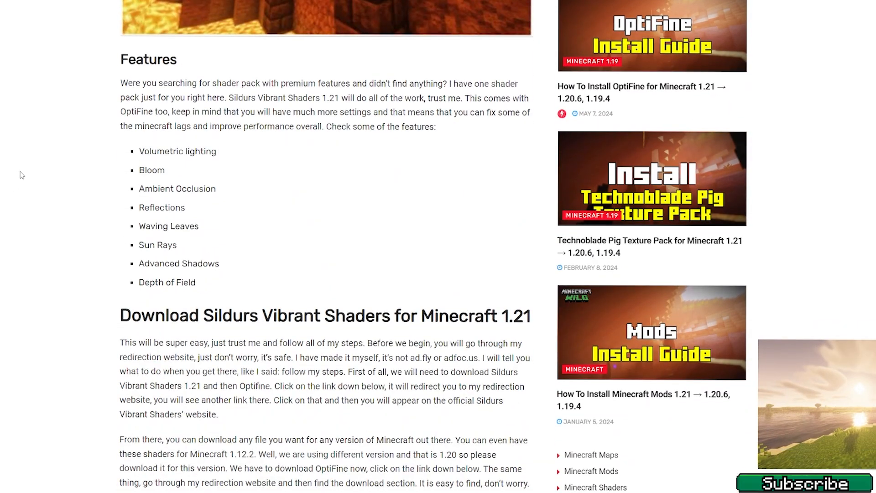
scroll(down, 3)
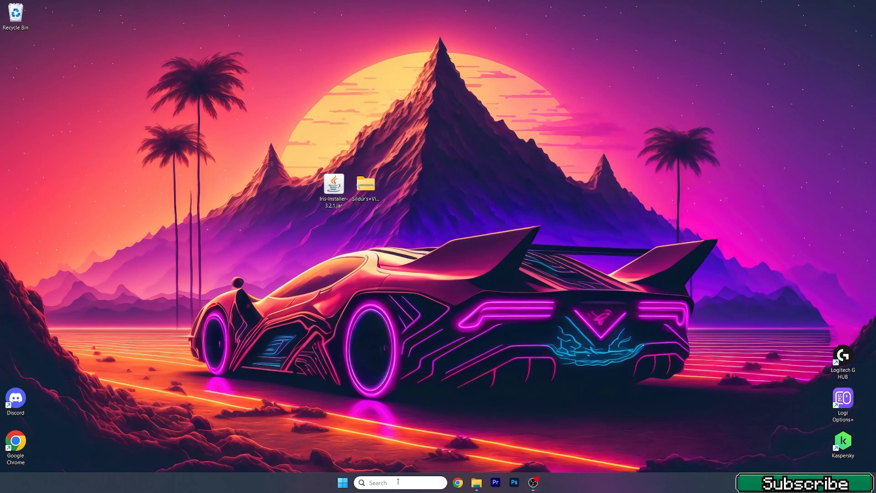
- Navigate via %appdata% into the .minecraft folder and then its versions subfolder
text(%a)
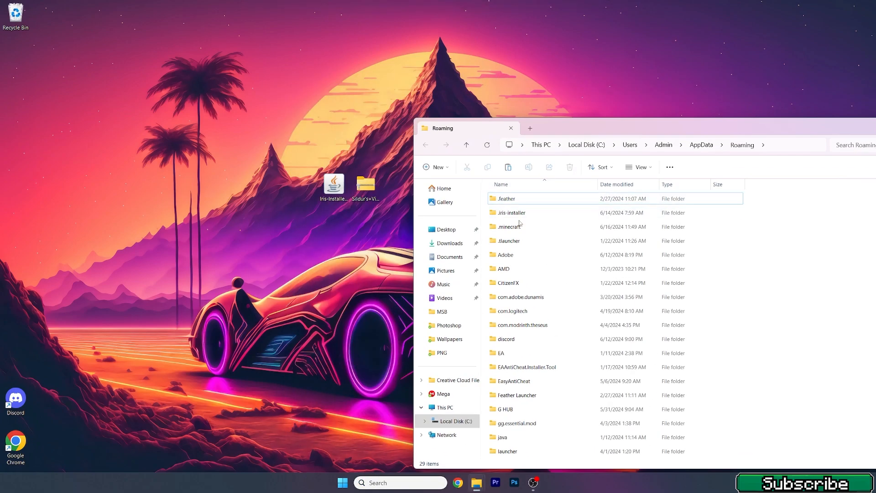
click(508, 226)
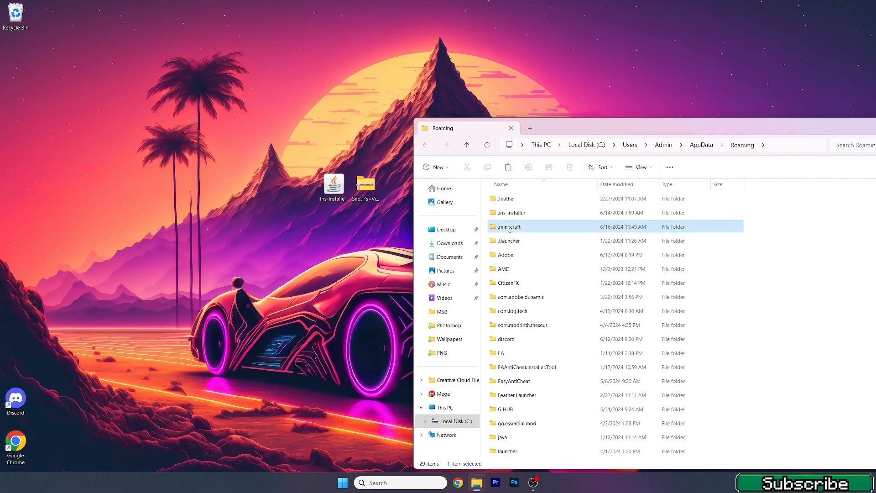
double_click(508, 226)
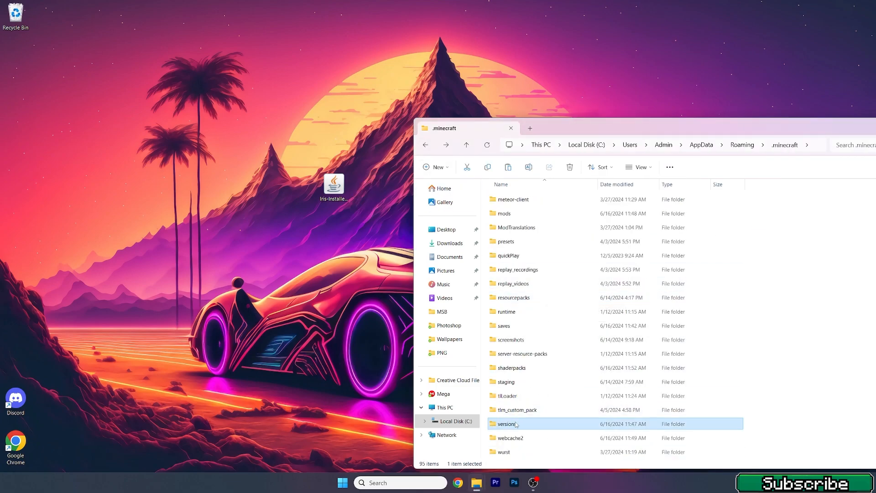
double_click(505, 424)
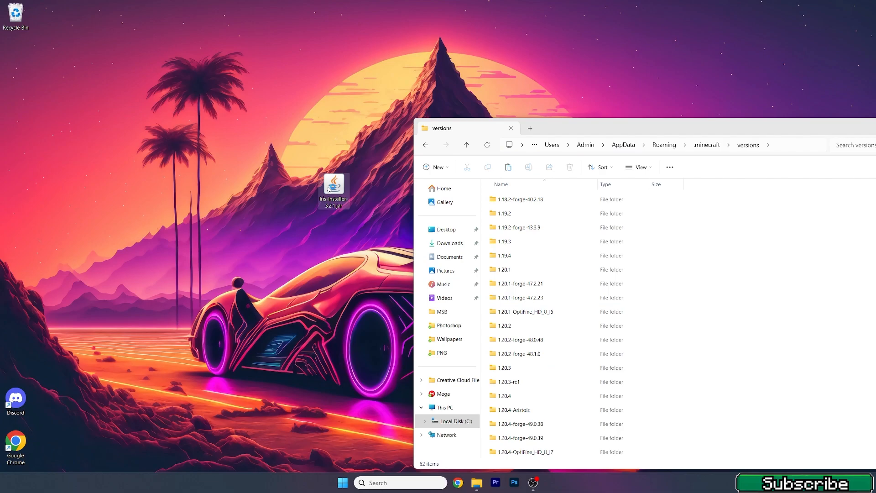
mouse_move(335, 190)
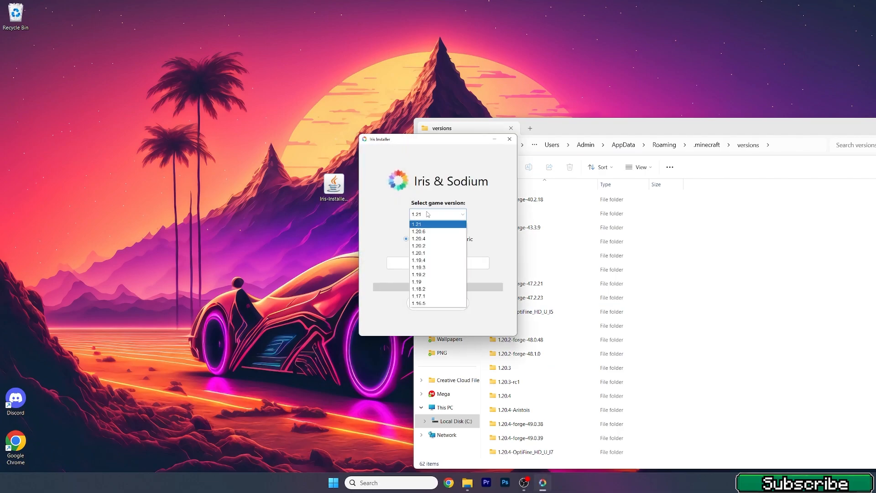
- Install Iris & Sodium for game version 1.21 with the Iris Only installation type
click(438, 214)
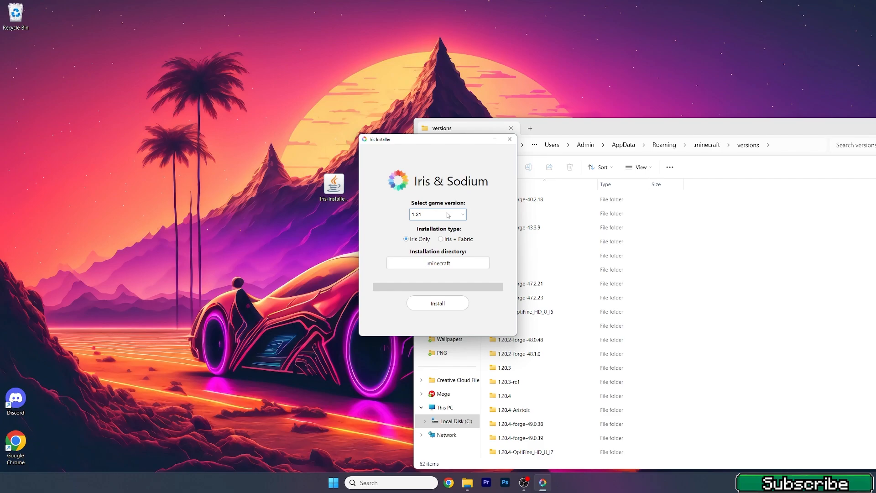
mouse_move(420, 221)
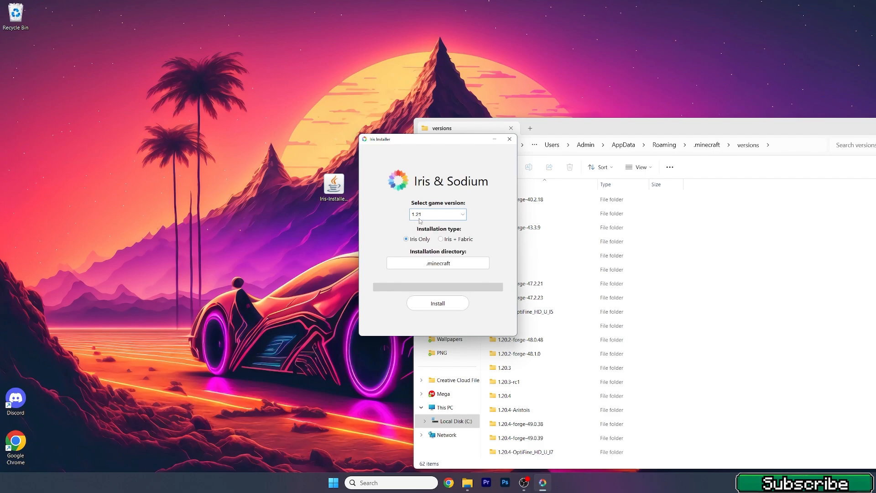
mouse_move(458, 233)
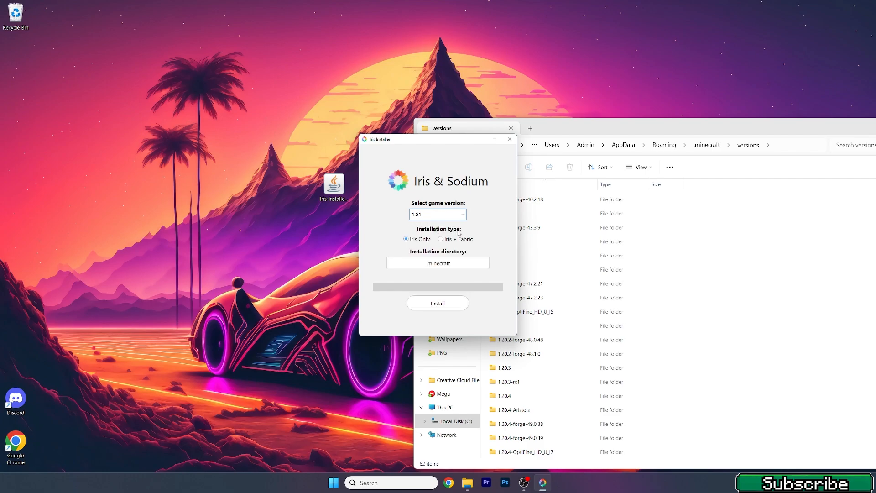
mouse_move(418, 240)
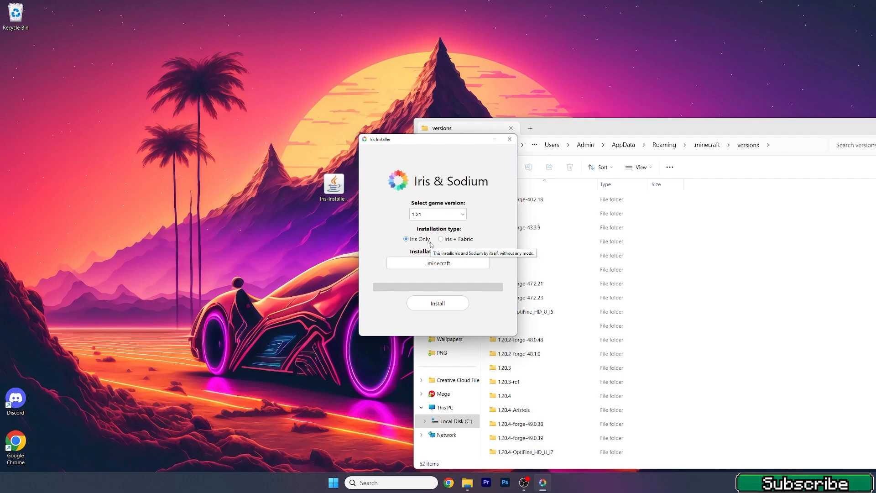
mouse_move(498, 240)
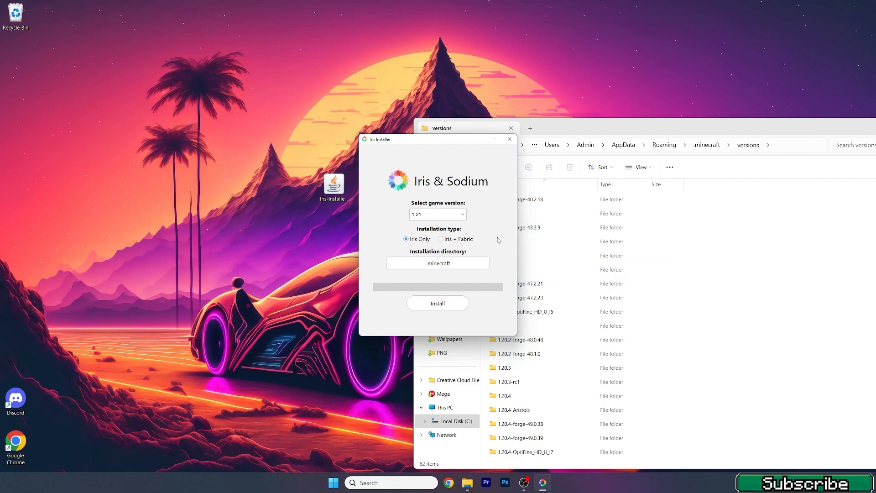
click(441, 238)
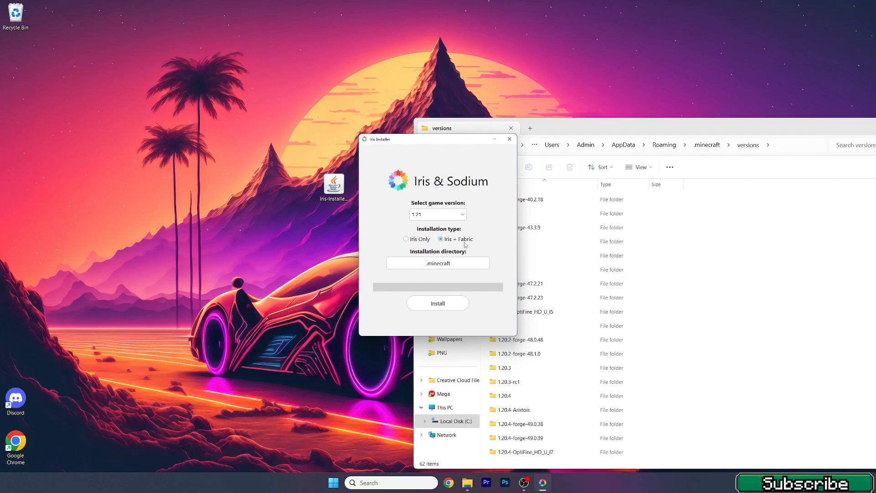
click(406, 239)
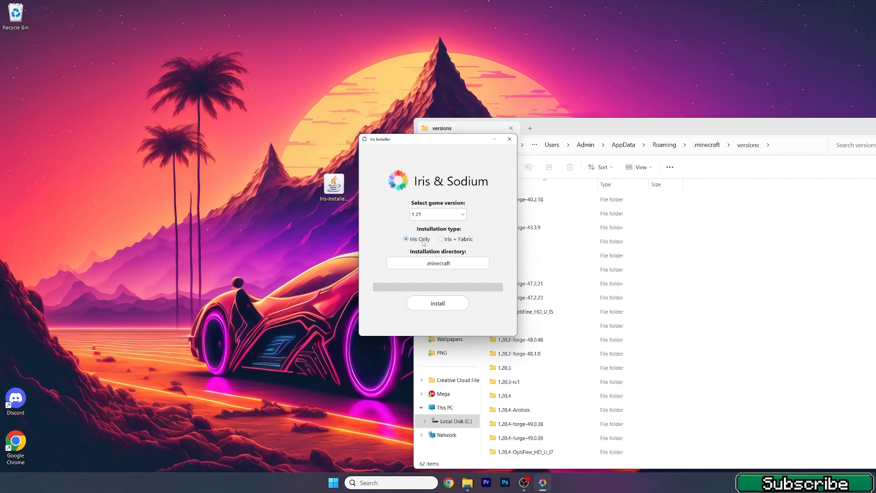
mouse_move(403, 288)
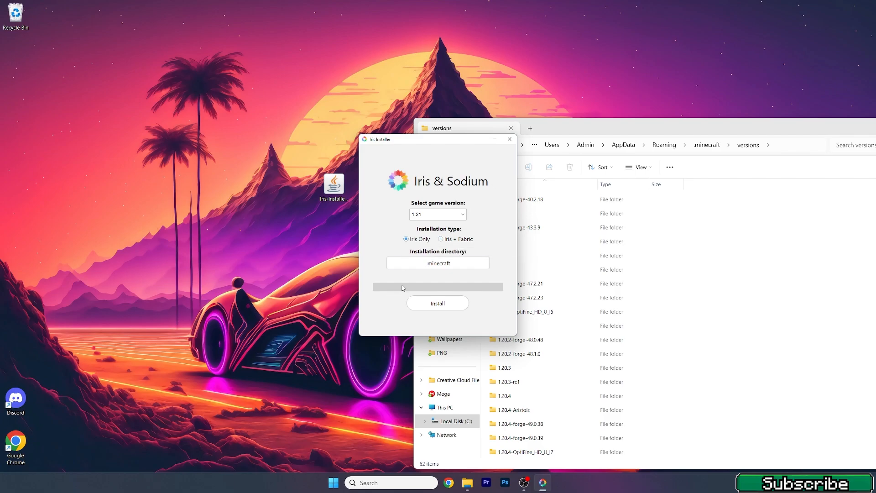
click(437, 303)
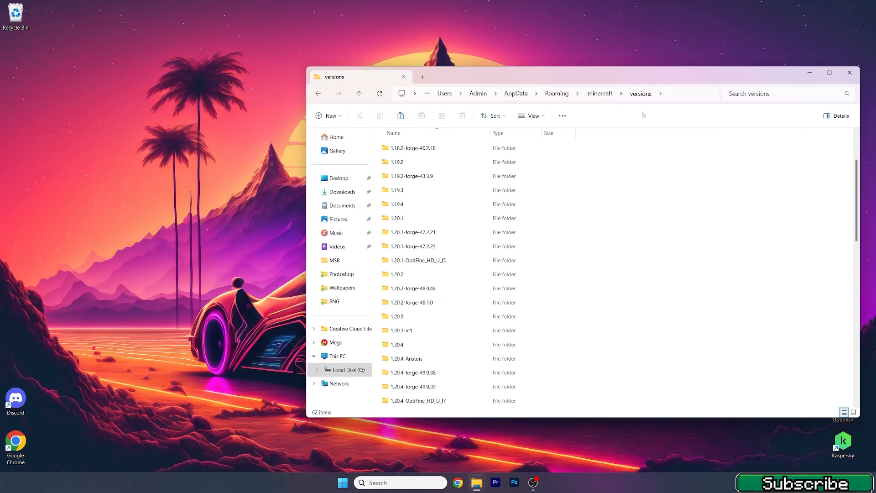
- Locate and select the new iris-fabric-loader-0.15.11-1.21 folder in versions
scroll(down, 3)
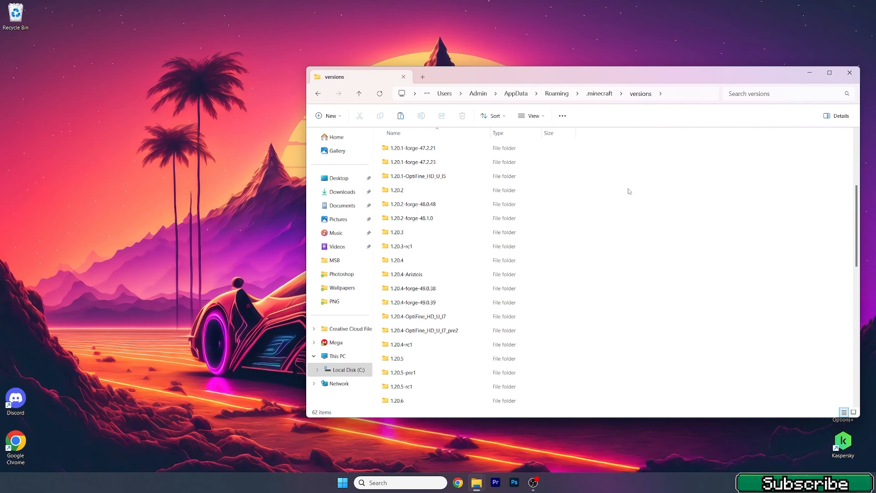
scroll(down, 3)
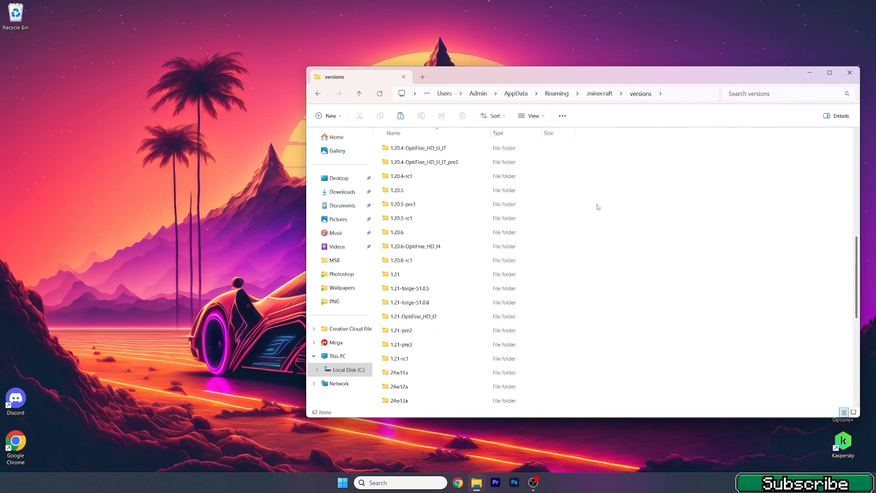
scroll(down, 3)
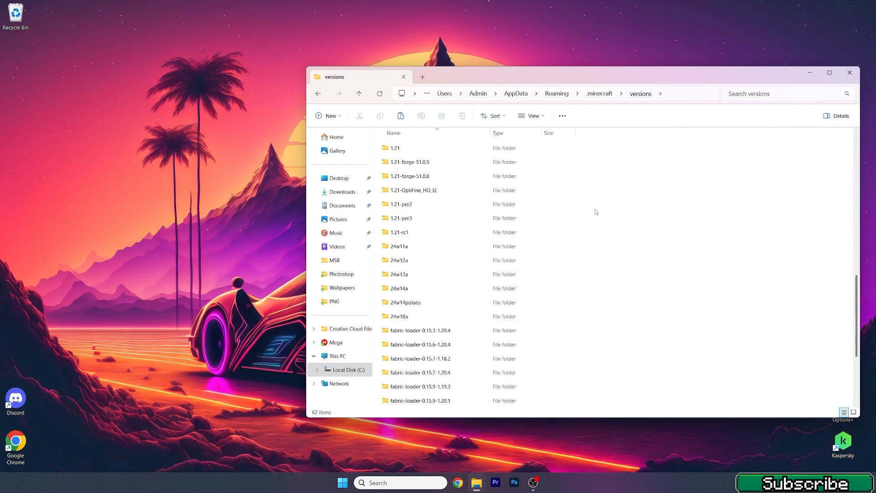
scroll(down, 3)
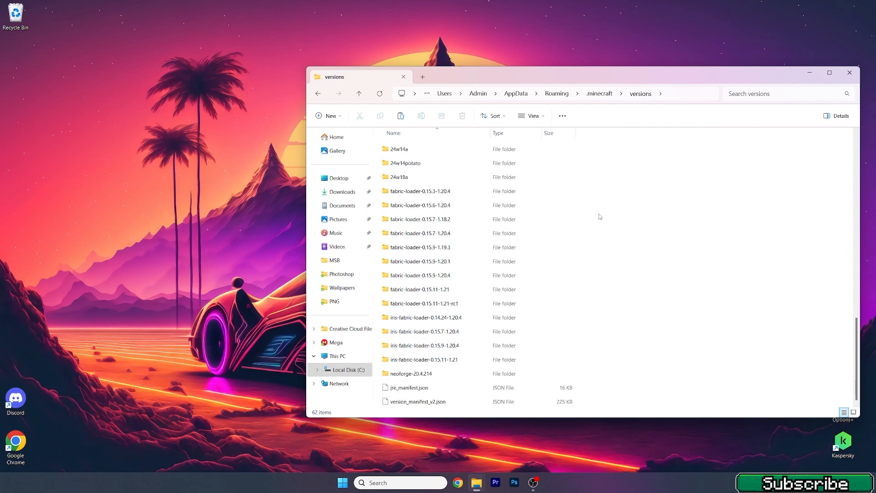
click(423, 360)
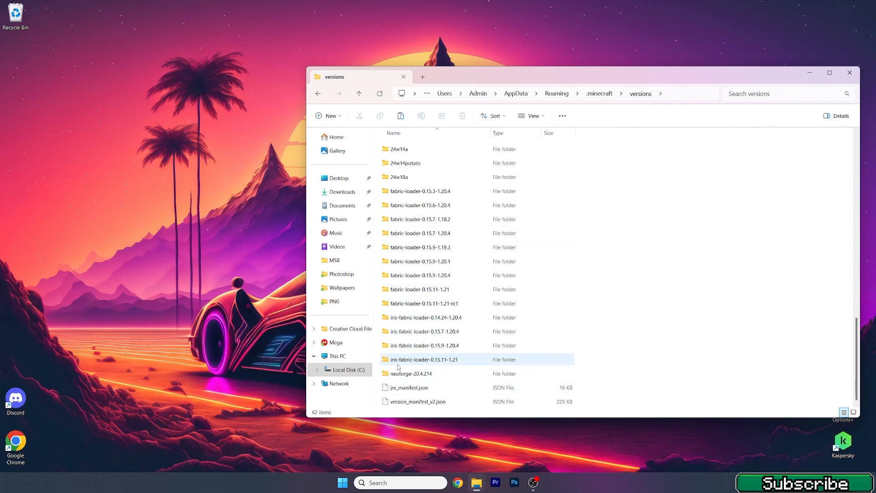
click(411, 373)
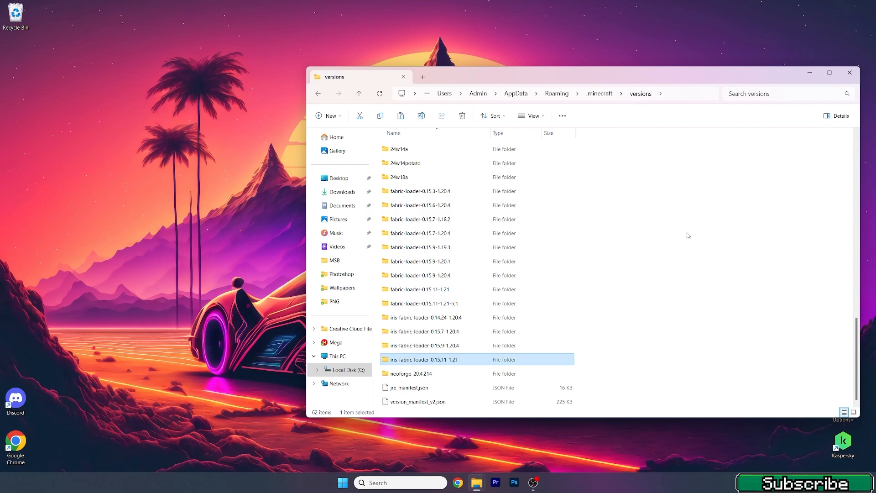
- Bring up the Windows Start menu's pinned apps list
click(343, 482)
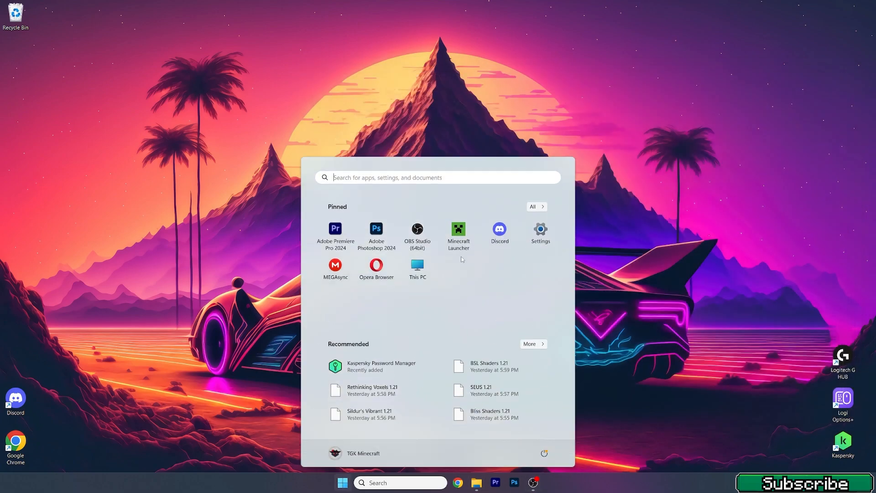
- Launch Minecraft Launcher and play the Iris & Sodium for 1.21 installation
click(457, 229)
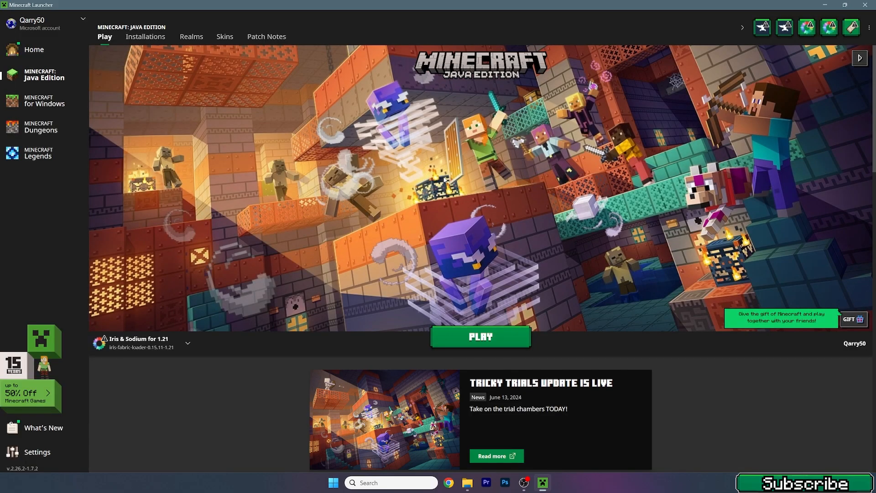
click(187, 342)
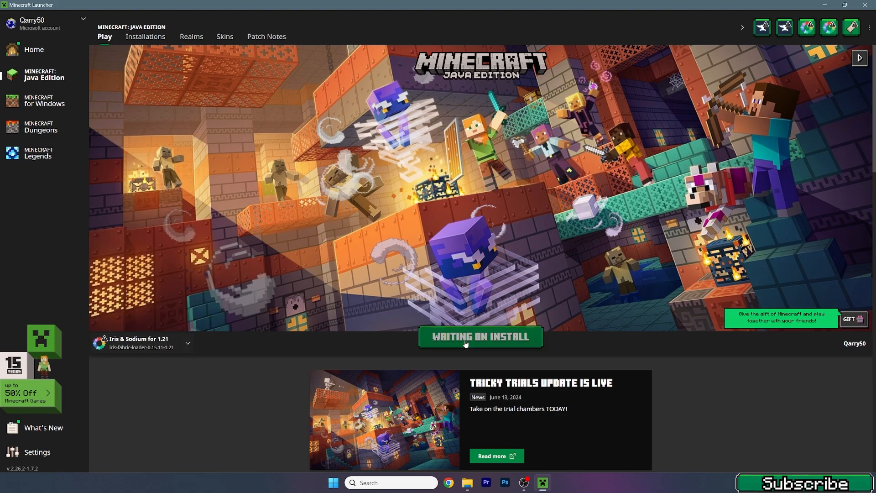
click(480, 337)
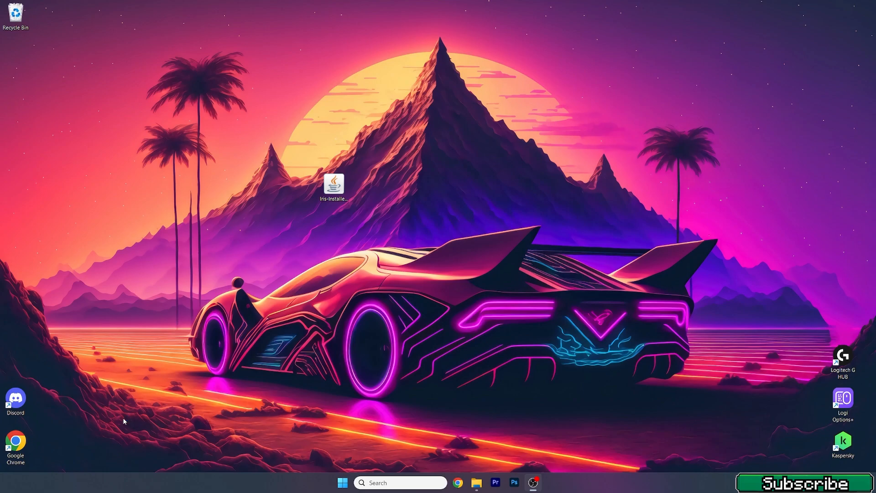
- Load the Sherlock singleplayer world and bring up the Iris Shader Packs screen
double_click(333, 187)
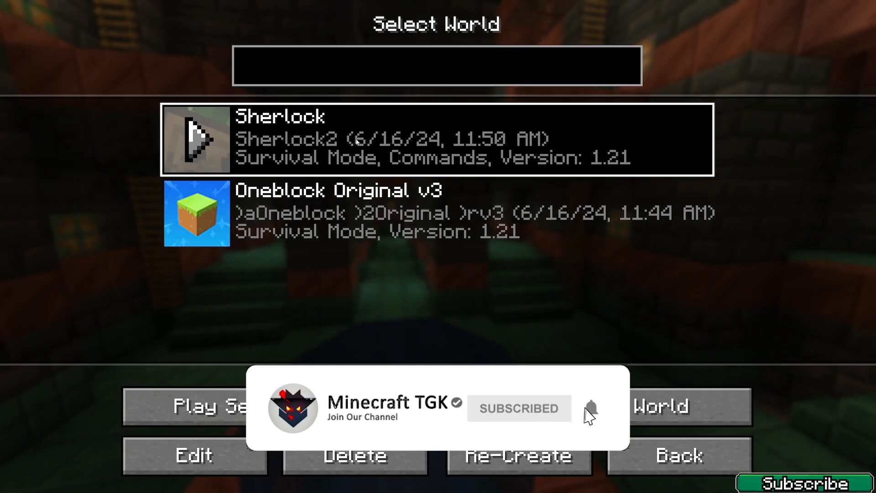
click(198, 407)
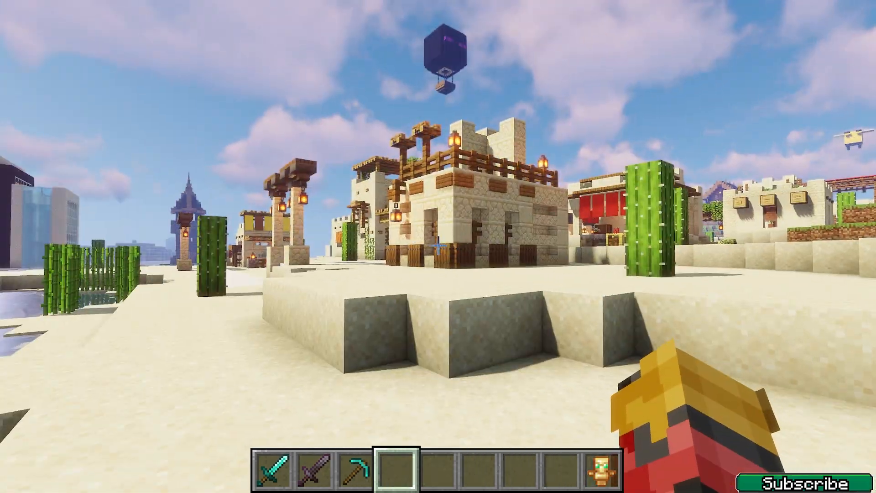
key(escape)
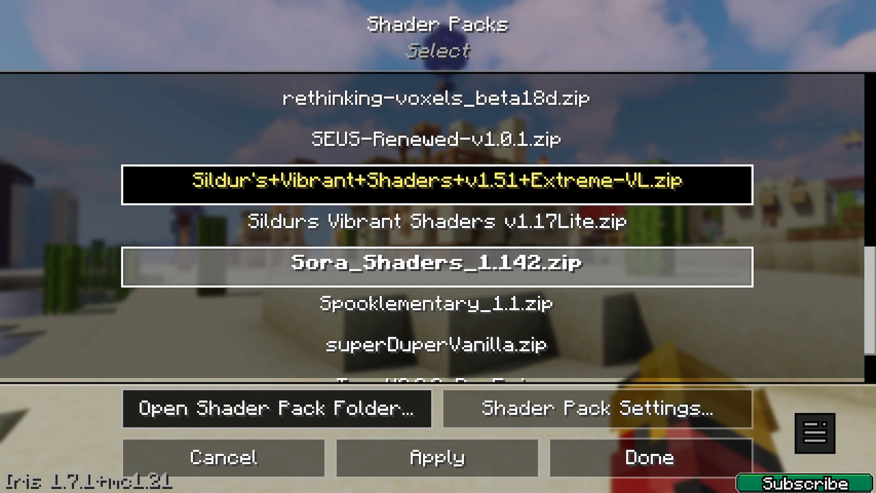
- Apply Sildur's Vibrant Shaders v1.51 Extreme-VL and confirm it via the F3 debug overlay
click(649, 457)
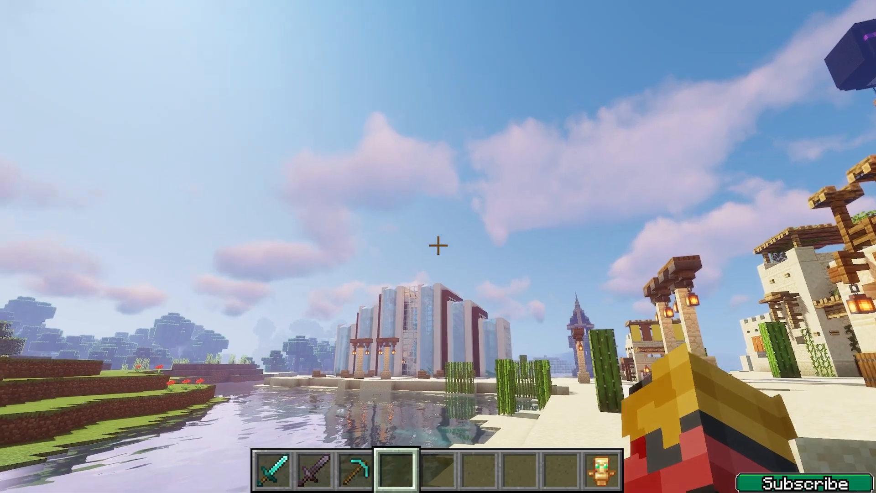
key(f3)
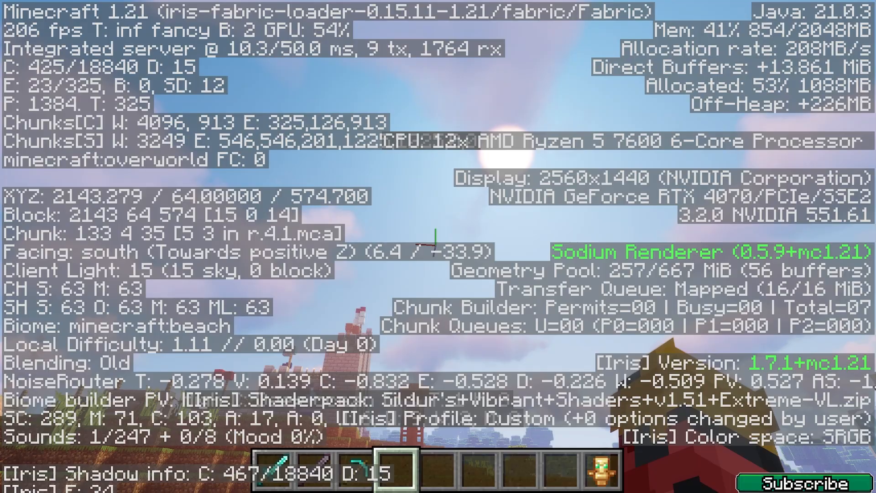
key(f3)
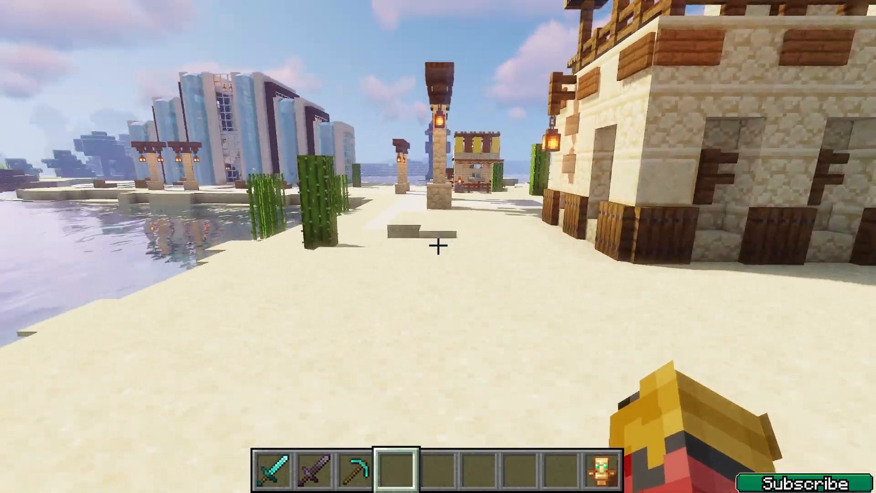
mouse_move(438, 245)
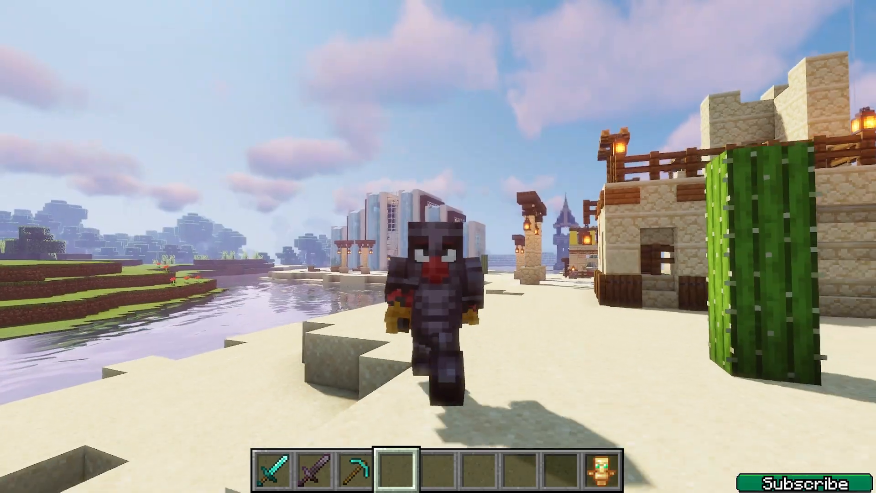
mouse_move(438, 247)
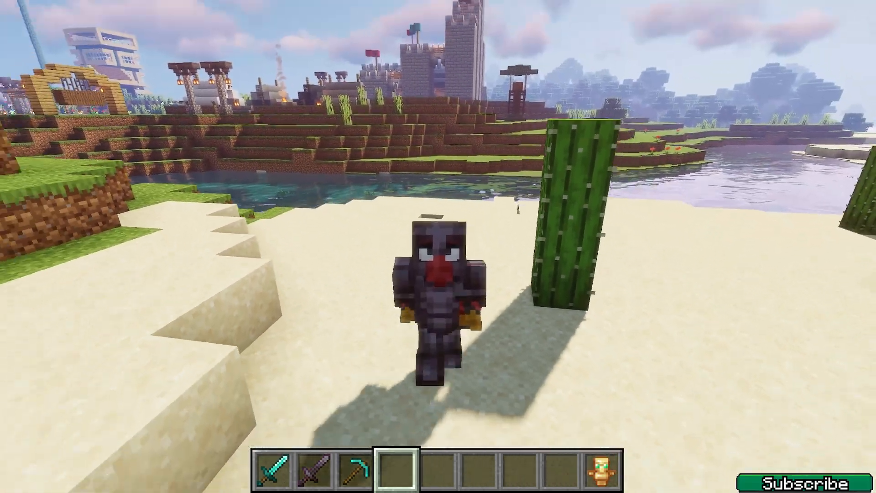